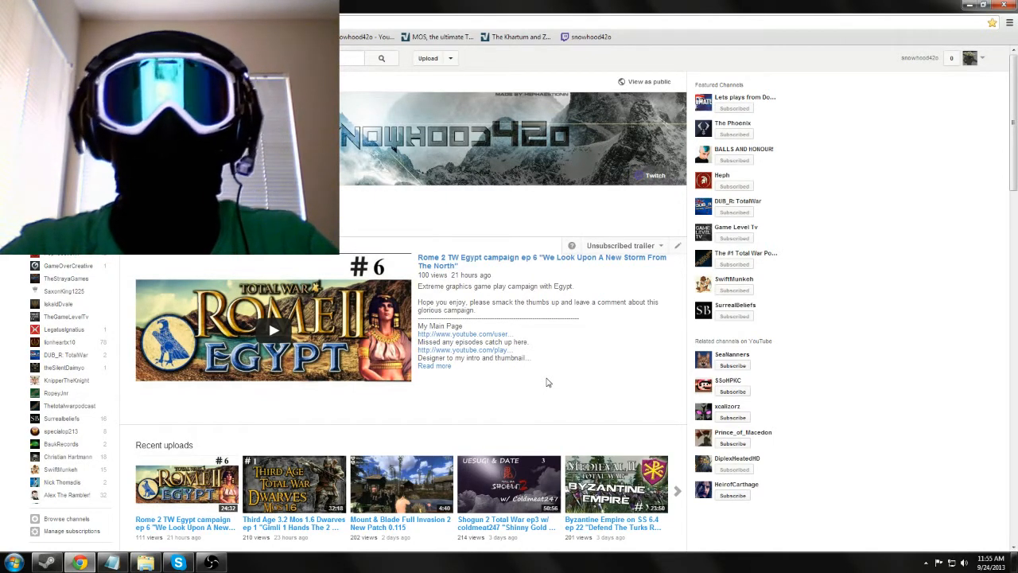
{"action": "mouse_move", "coordinate": [541, 393]}
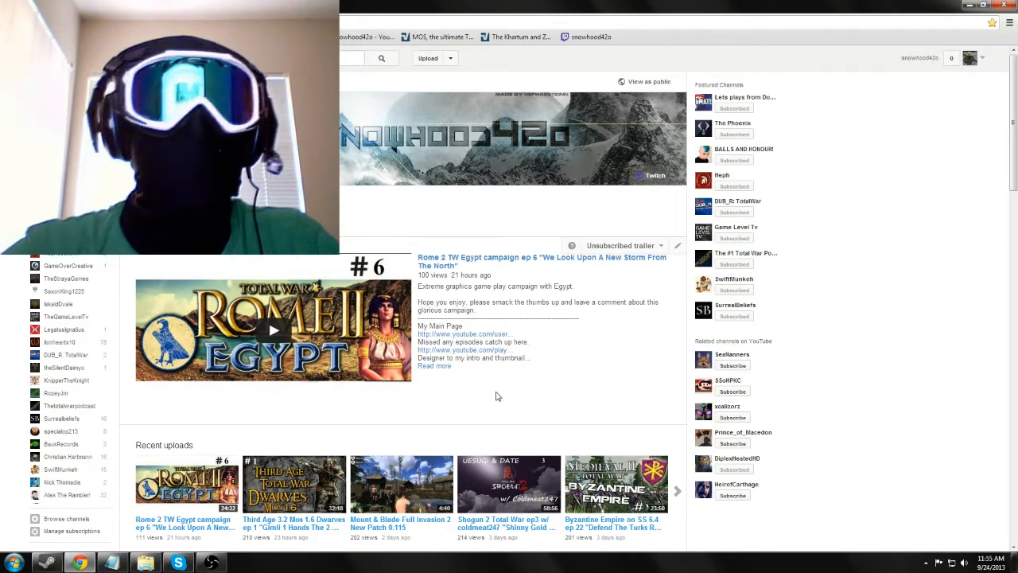
{"action": "scroll", "scroll_direction": "down", "scroll_amount": 3}
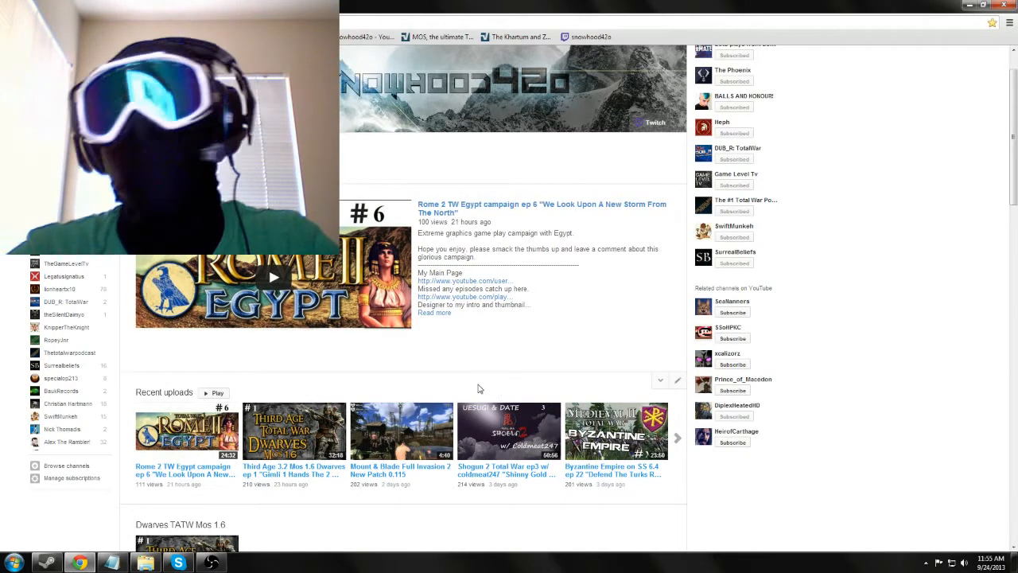
{"action": "scroll", "scroll_direction": "down", "scroll_amount": 3}
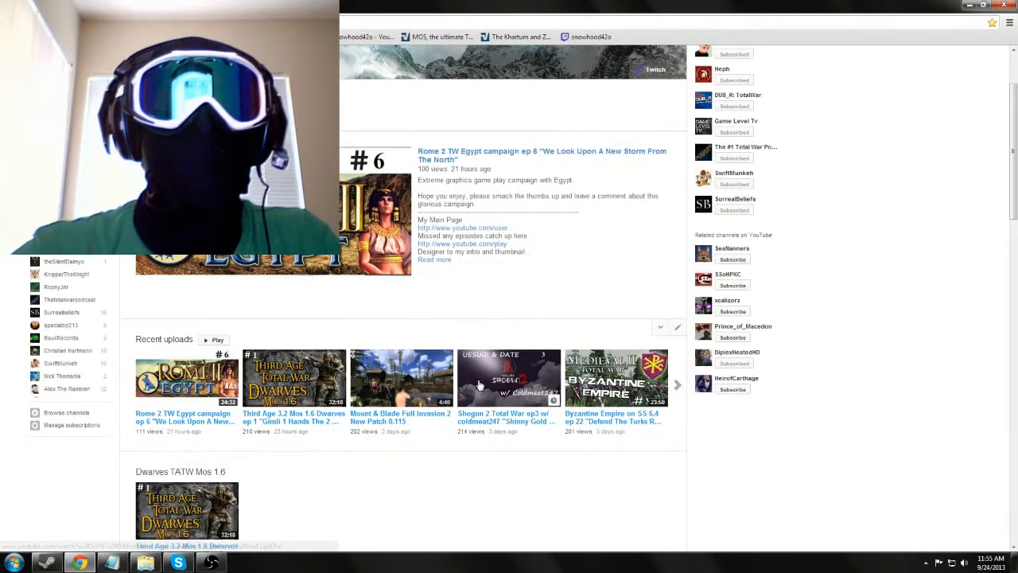
{"action": "scroll", "scroll_direction": "down", "scroll_amount": 3}
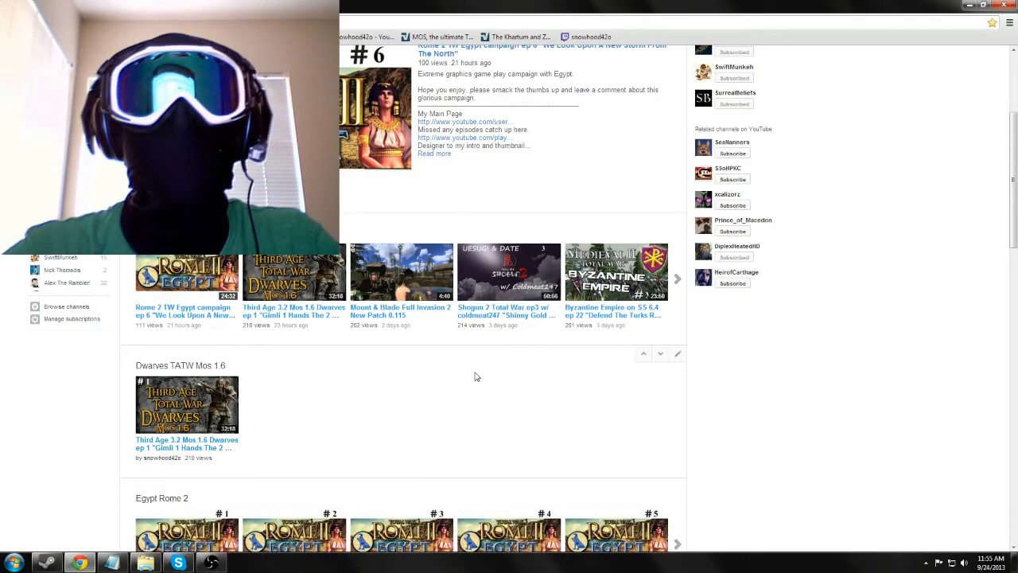
{"action": "scroll", "scroll_direction": "down", "scroll_amount": 3}
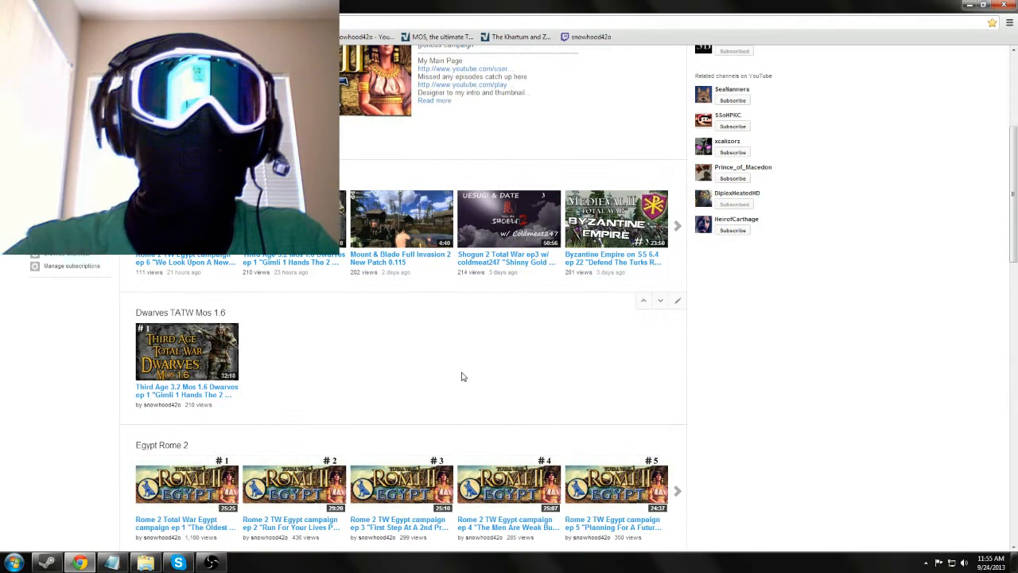
{"action": "scroll", "scroll_direction": "down", "scroll_amount": 3}
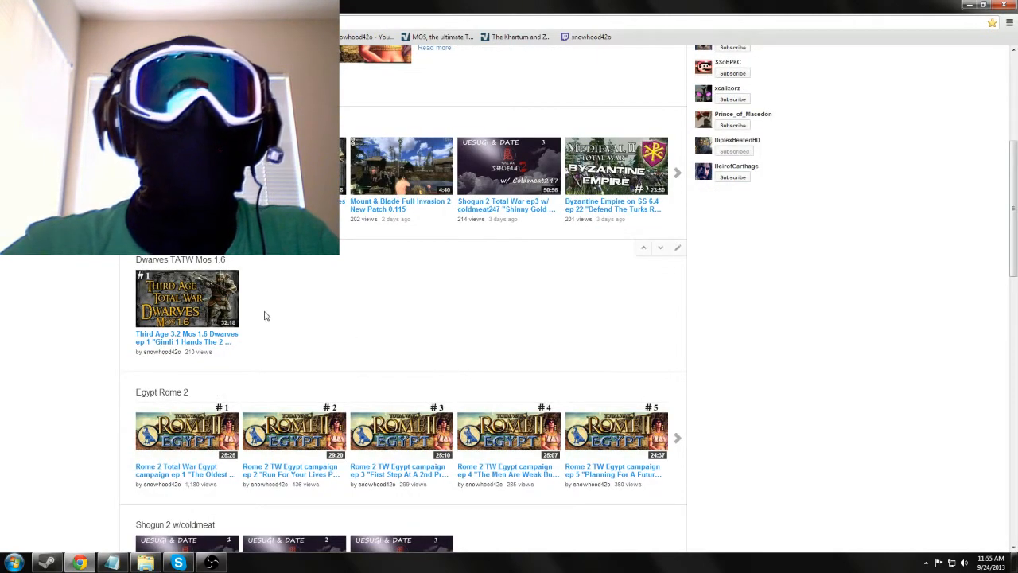
{"action": "mouse_move", "coordinate": [220, 302]}
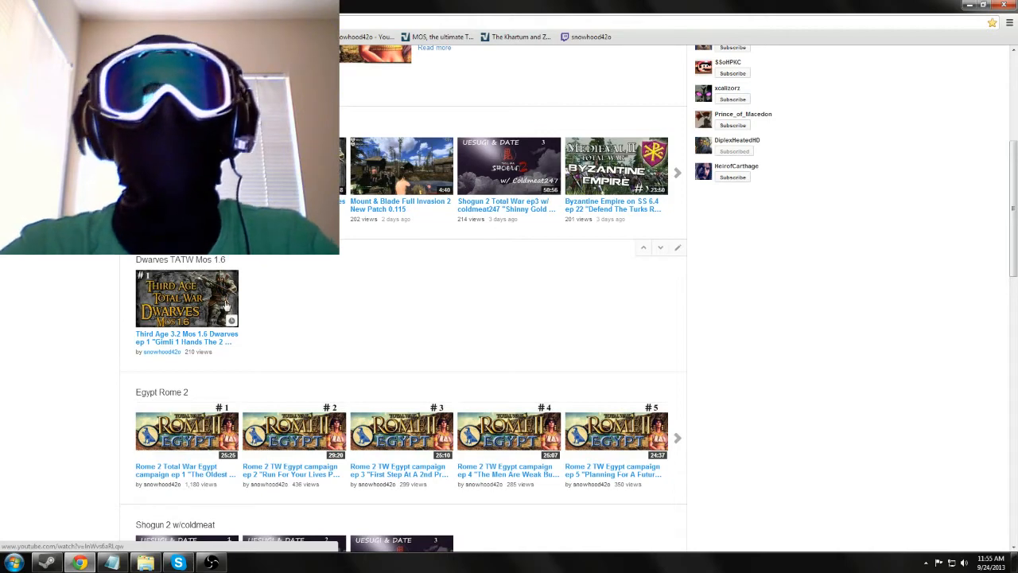
{"action": "mouse_move", "coordinate": [262, 283]}
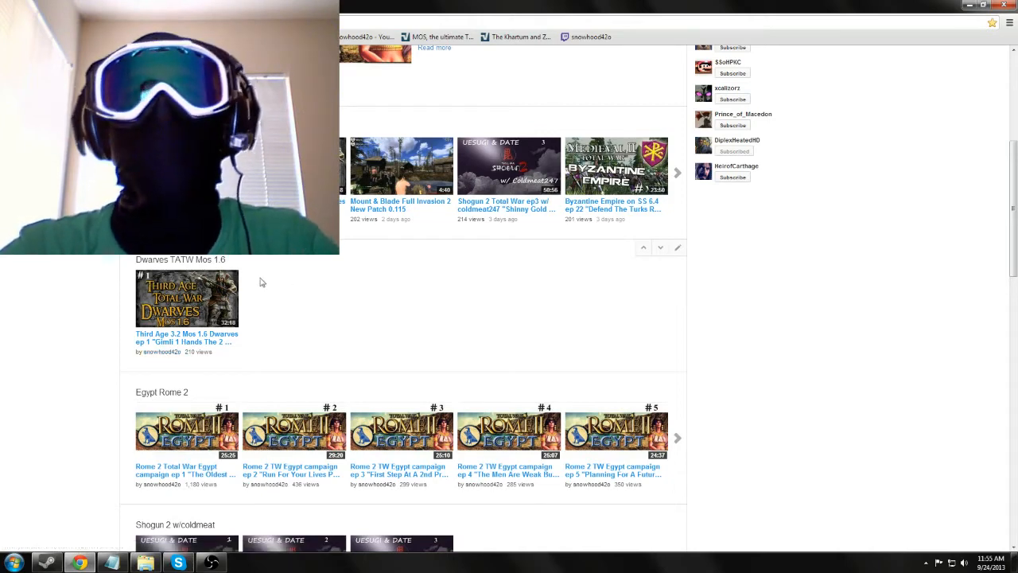
{"action": "scroll", "scroll_direction": "down", "scroll_amount": 3}
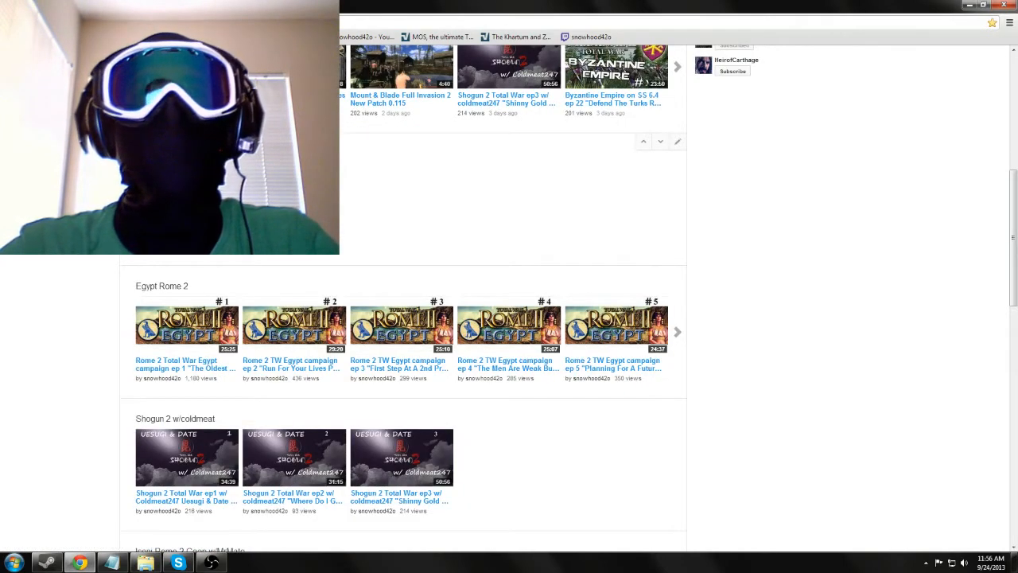
{"action": "scroll", "scroll_direction": "down", "scroll_amount": 3}
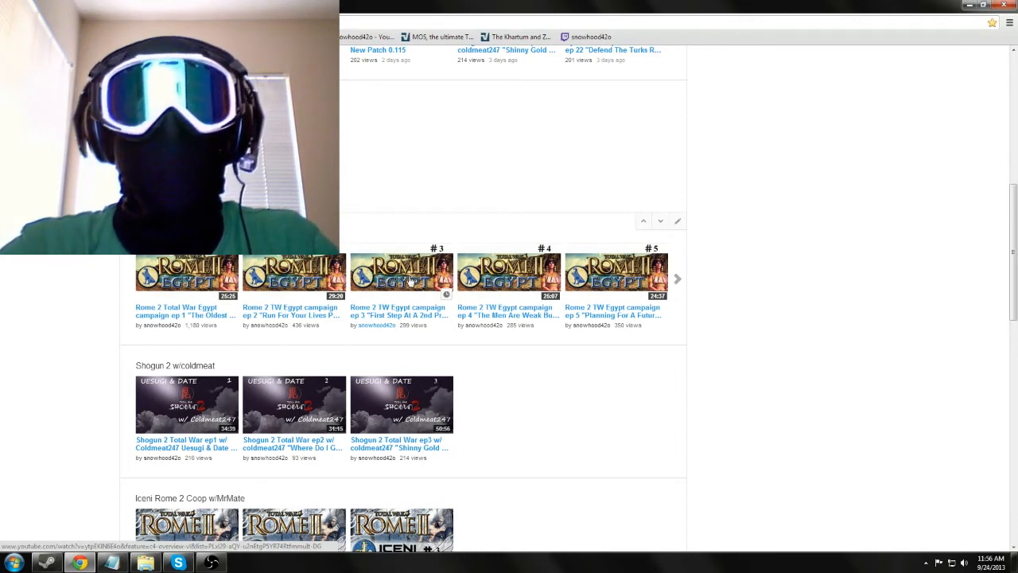
{"action": "scroll", "scroll_direction": "down", "scroll_amount": 3}
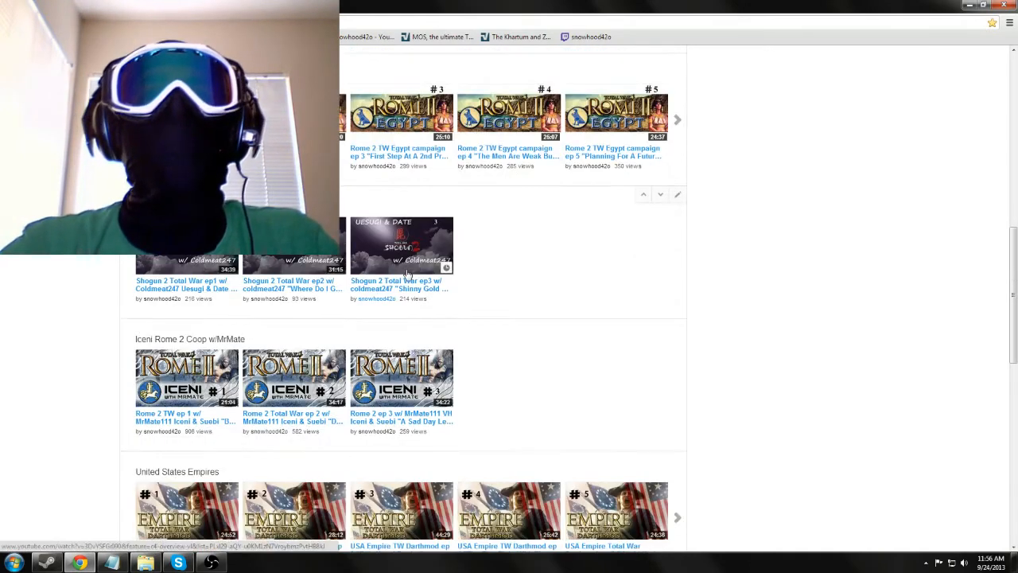
{"action": "mouse_move", "coordinate": [412, 267]}
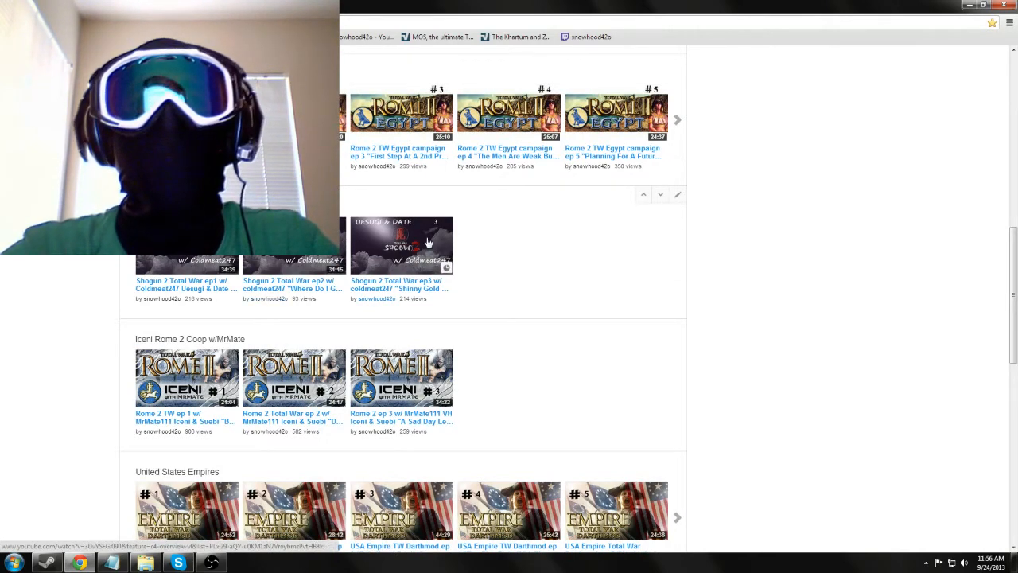
{"action": "scroll", "scroll_direction": "down", "scroll_amount": 3}
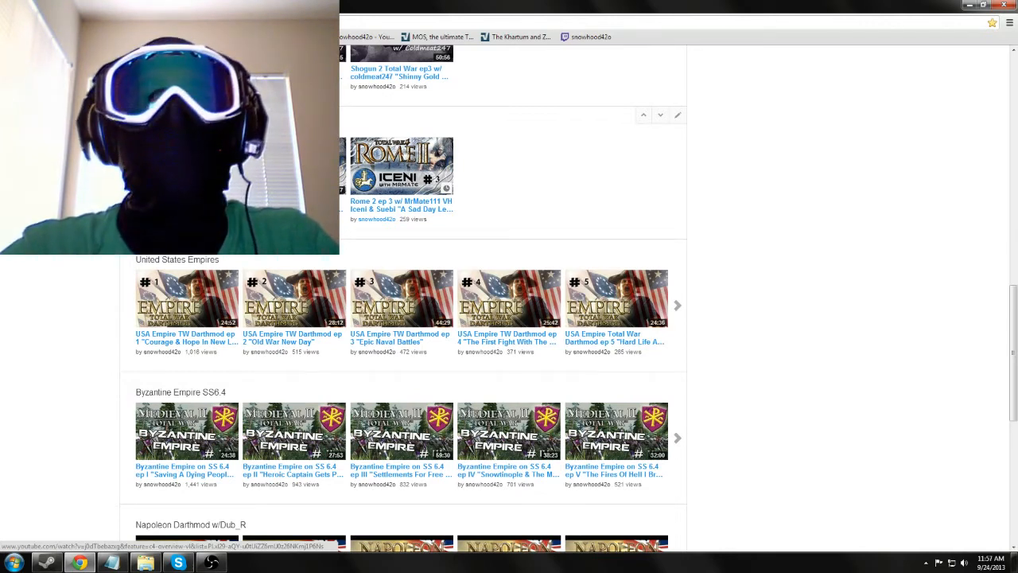
{"action": "mouse_move", "coordinate": [391, 172]}
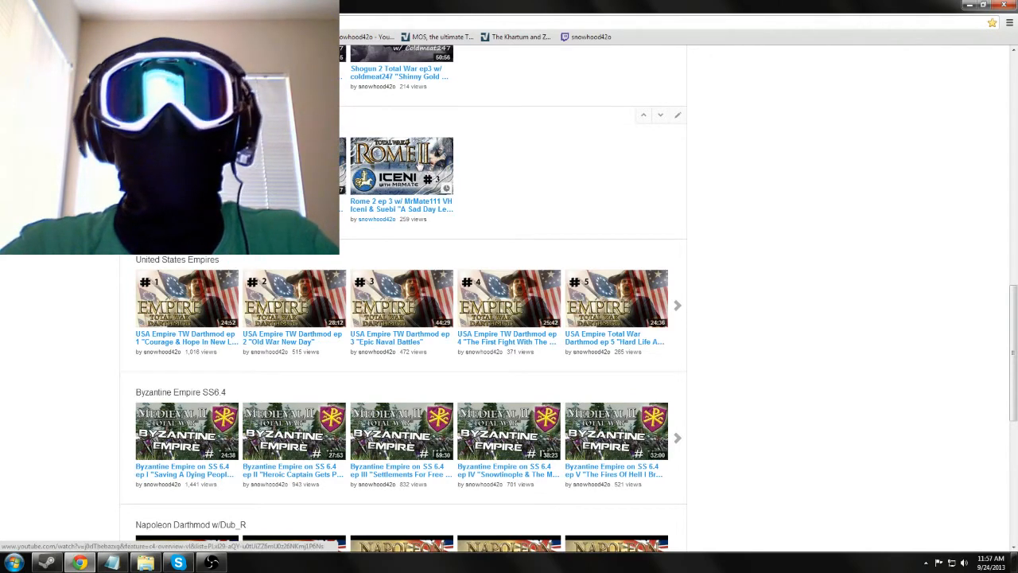
{"action": "scroll", "scroll_direction": "down", "scroll_amount": 3}
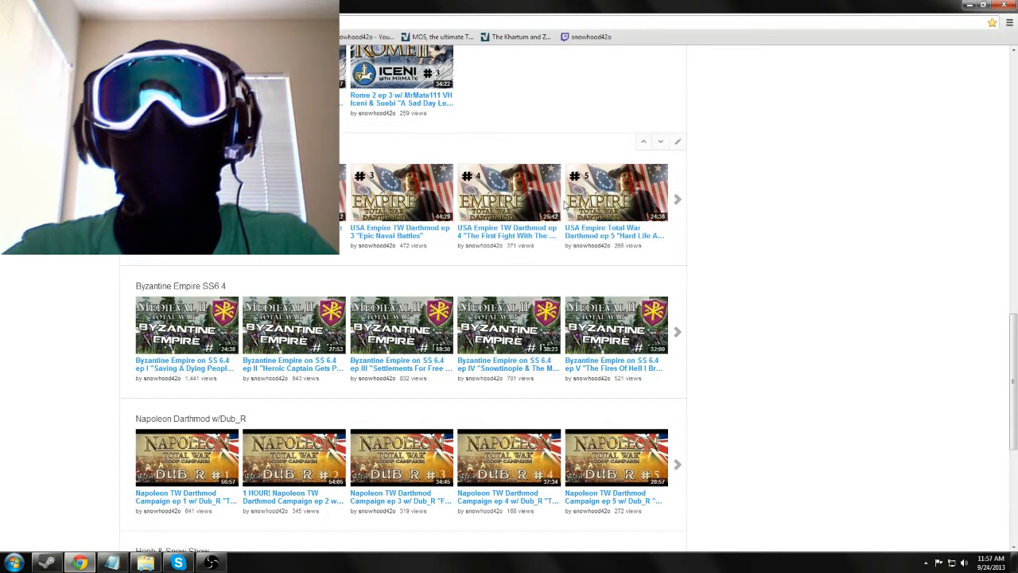
{"action": "scroll", "scroll_direction": "down", "scroll_amount": 3}
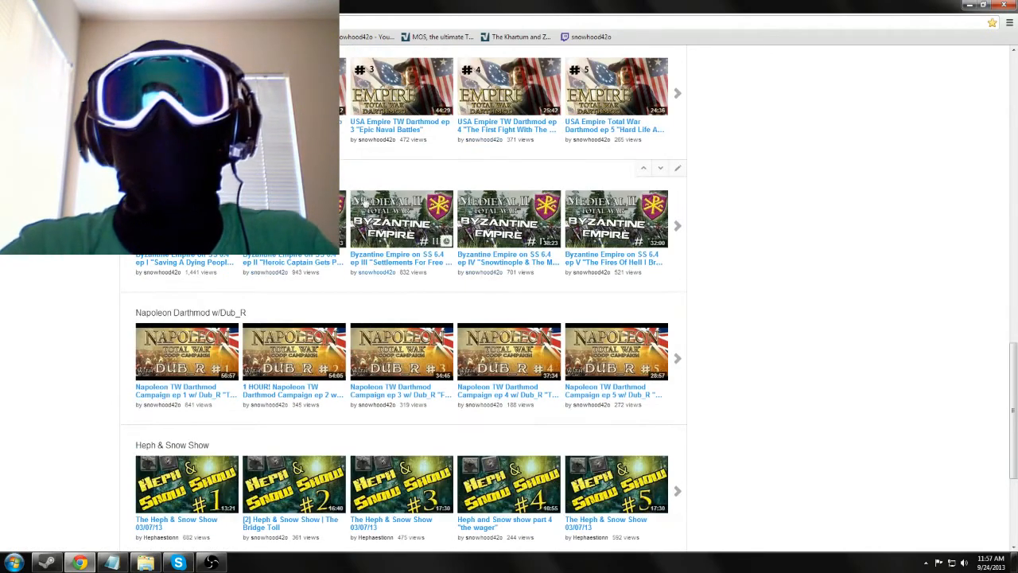
{"action": "mouse_move", "coordinate": [653, 242]}
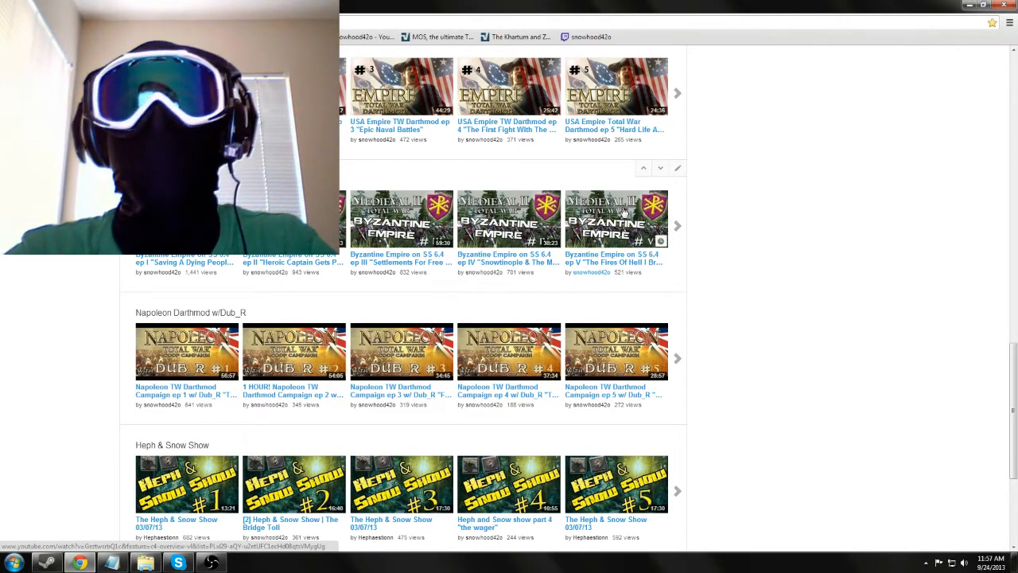
{"action": "scroll", "scroll_direction": "down", "scroll_amount": 3}
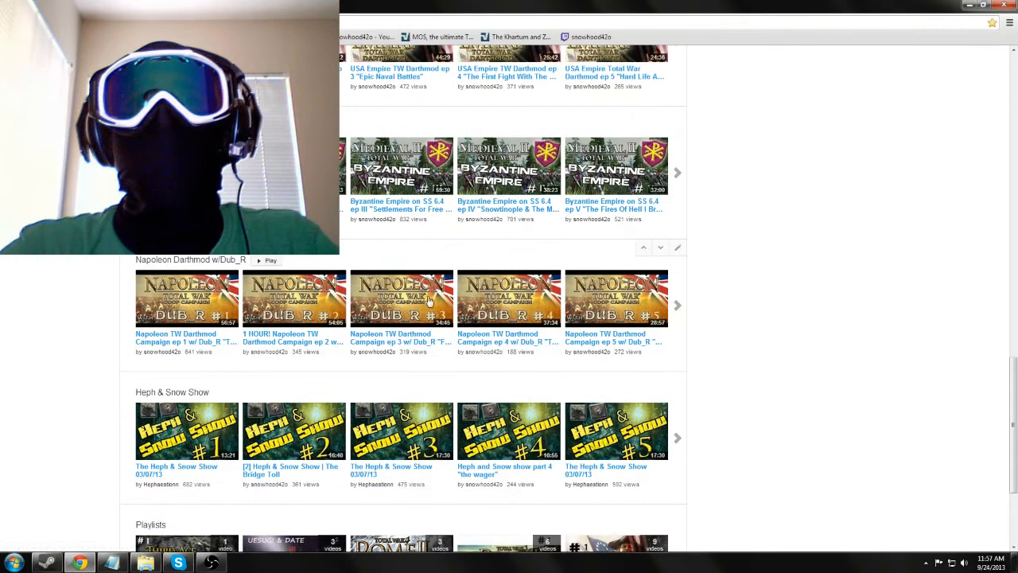
{"action": "mouse_move", "coordinate": [582, 293]}
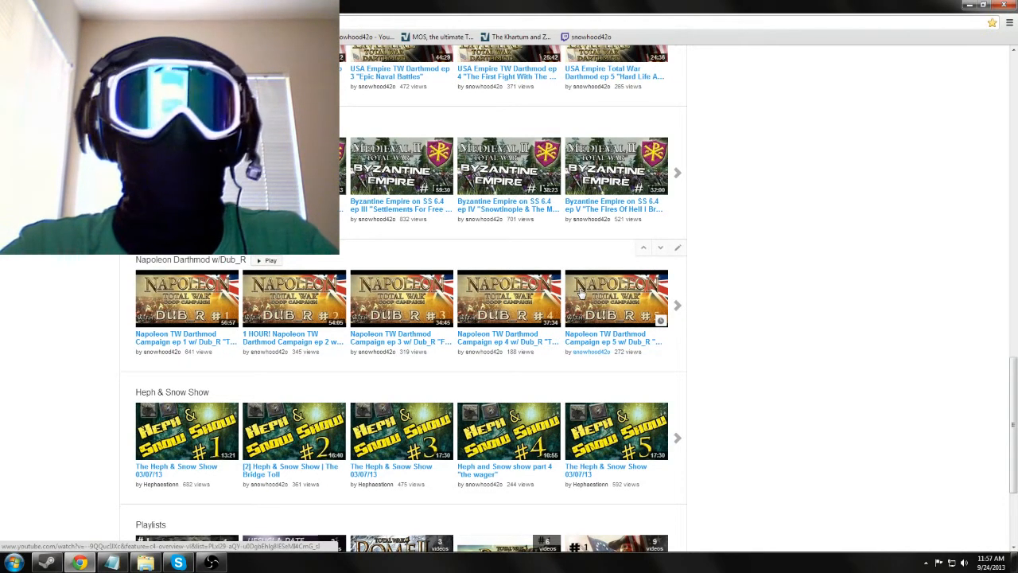
{"action": "scroll", "scroll_direction": "down", "scroll_amount": 3}
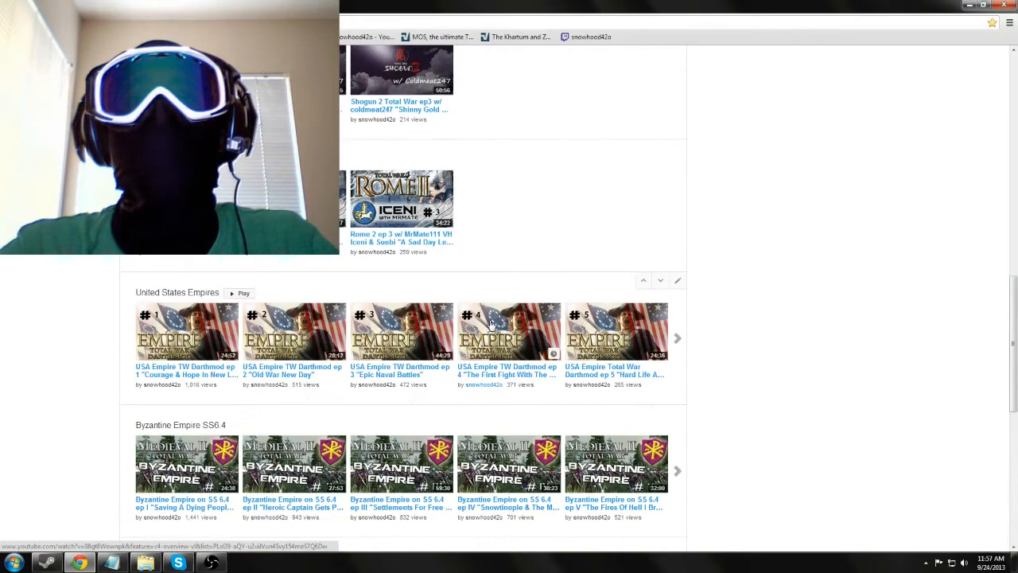
{"action": "scroll", "scroll_direction": "down", "scroll_amount": 3}
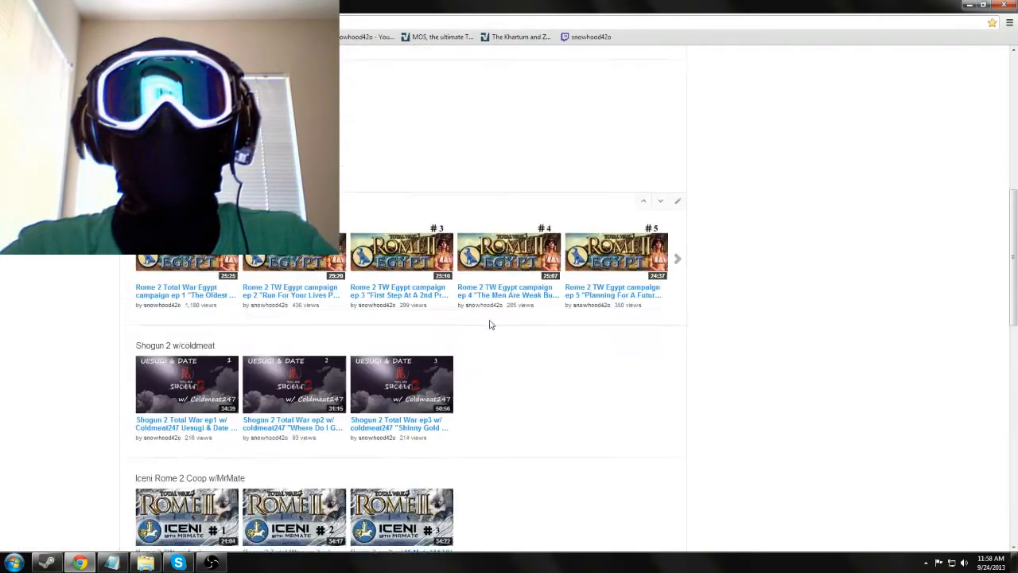
{"action": "scroll", "scroll_direction": "down", "scroll_amount": 3}
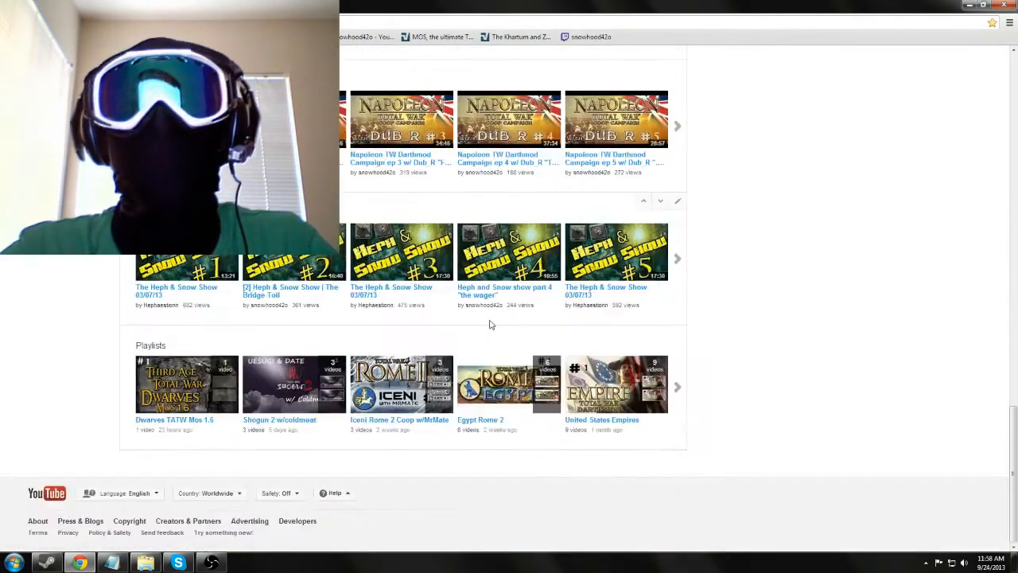
{"action": "scroll", "scroll_direction": "down", "scroll_amount": 3}
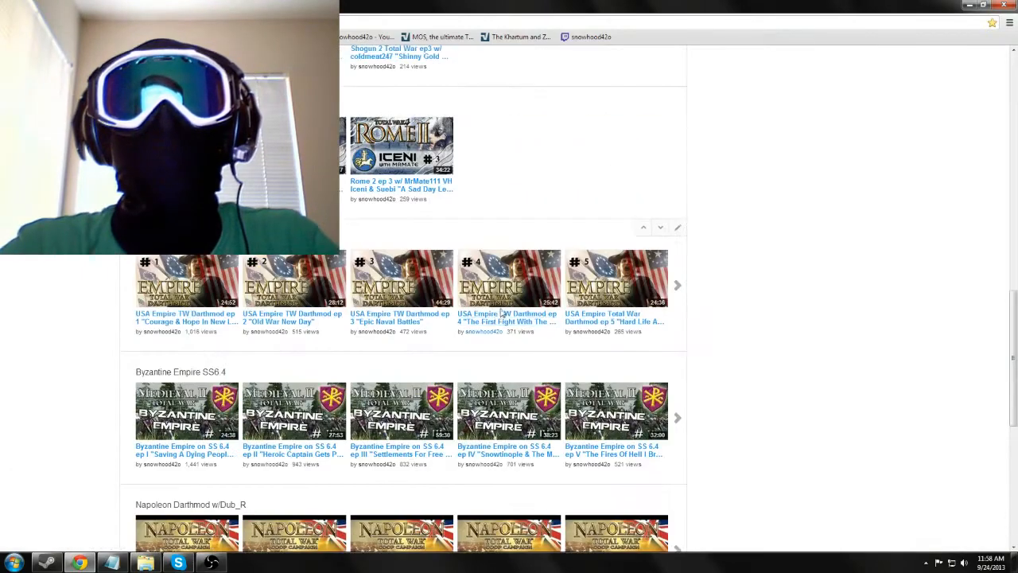
{"action": "scroll", "scroll_direction": "up", "scroll_amount": 3}
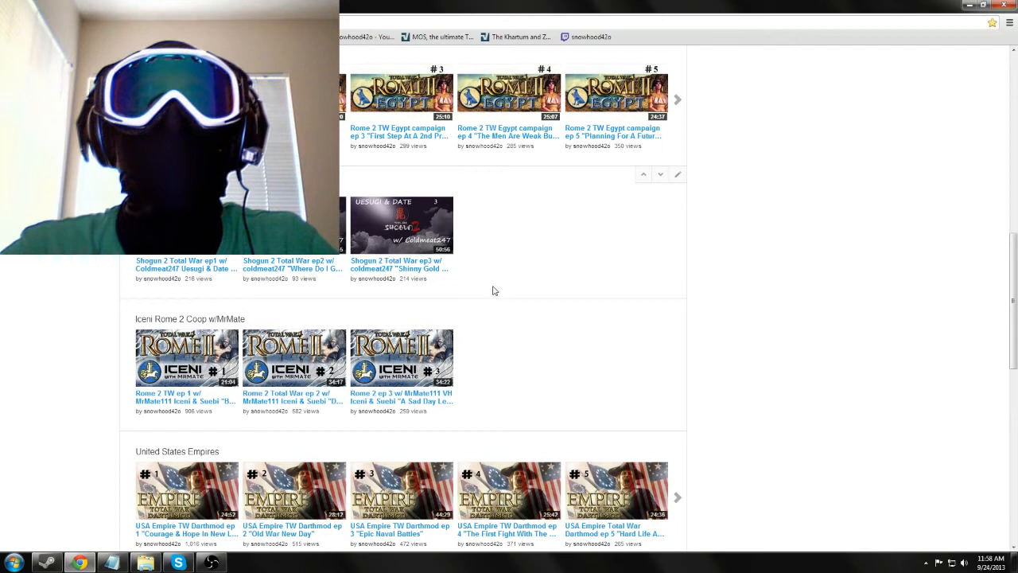
{"action": "mouse_move", "coordinate": [490, 292]}
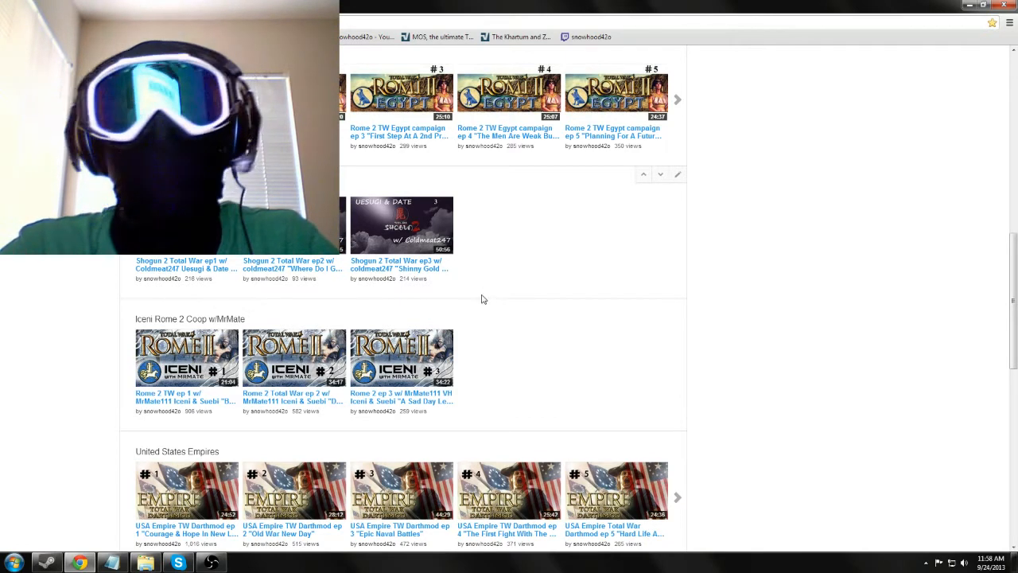
{"action": "scroll", "scroll_direction": "down", "scroll_amount": 3}
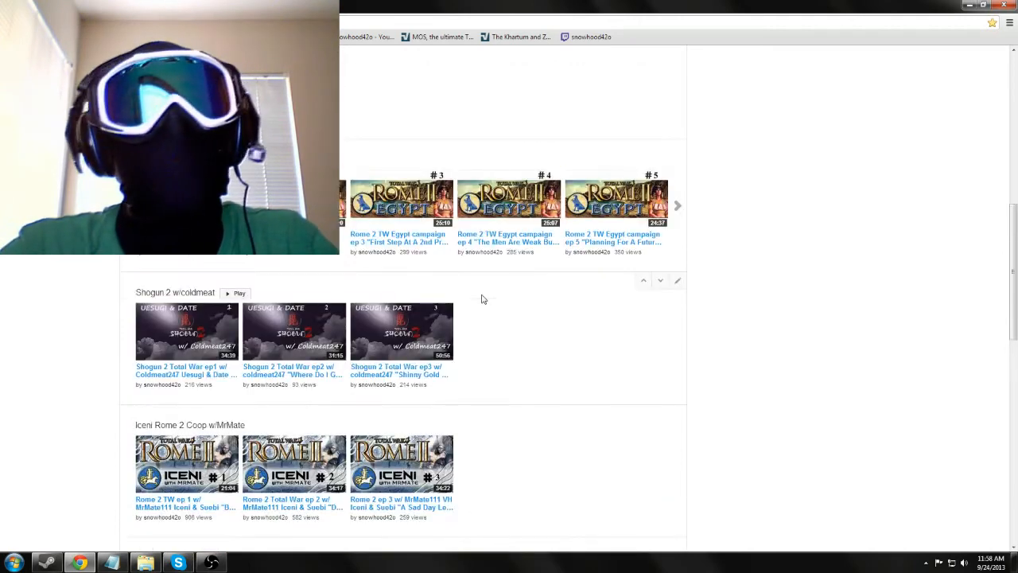